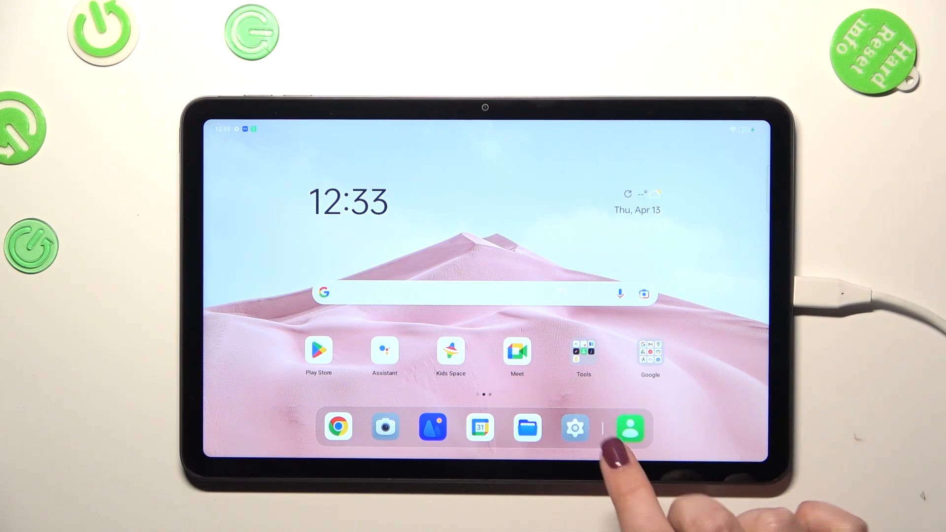
Navigate from Settings through Notifications & status bar to the Status bar page
{"action": "left_click", "coordinate": [573, 427]}
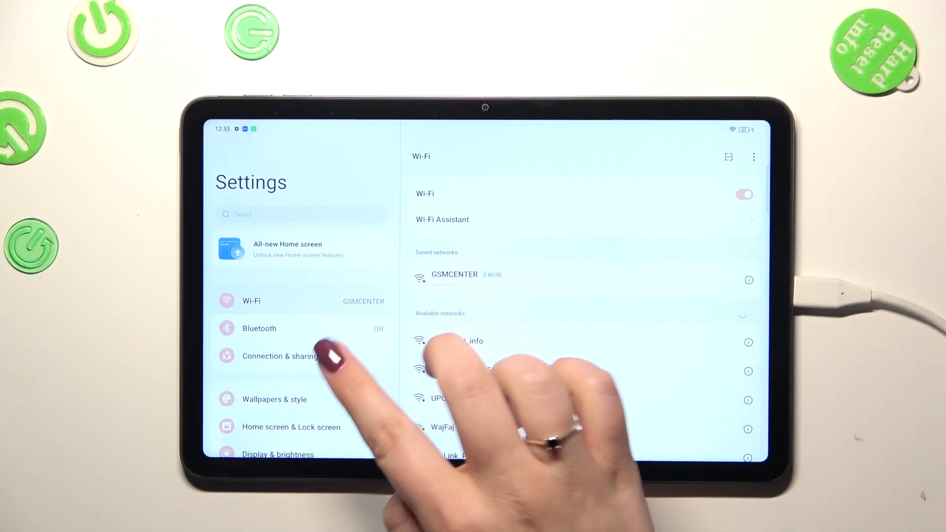
{"action": "scroll", "scroll_direction": "down", "scroll_amount": 3}
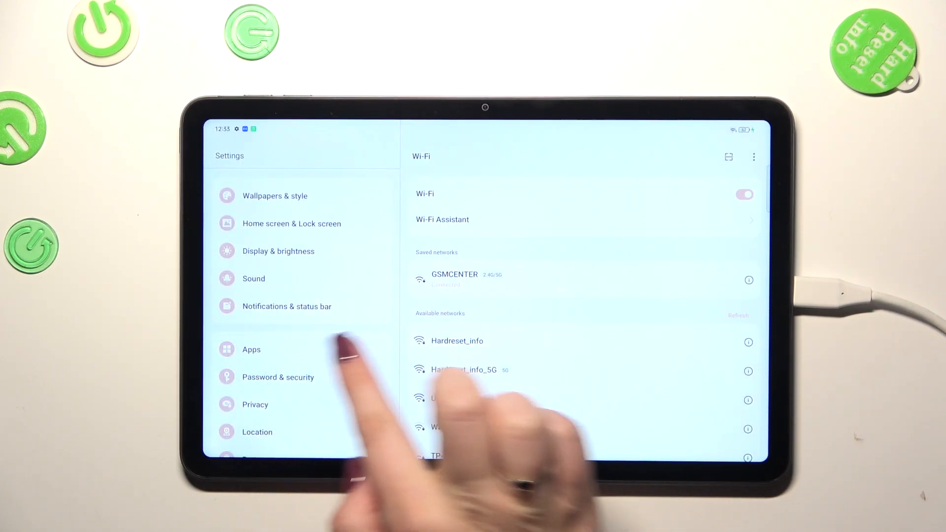
{"action": "left_click", "coordinate": [287, 305]}
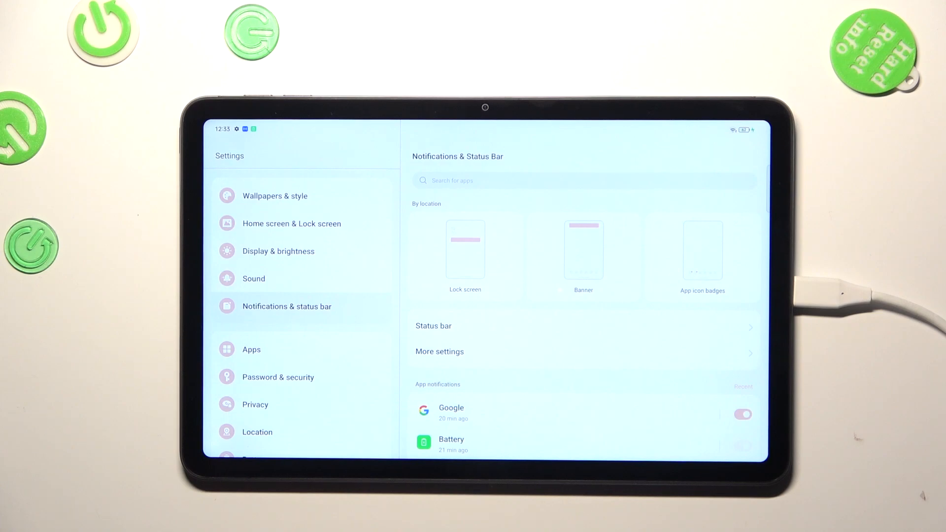
{"action": "left_click", "coordinate": [433, 326]}
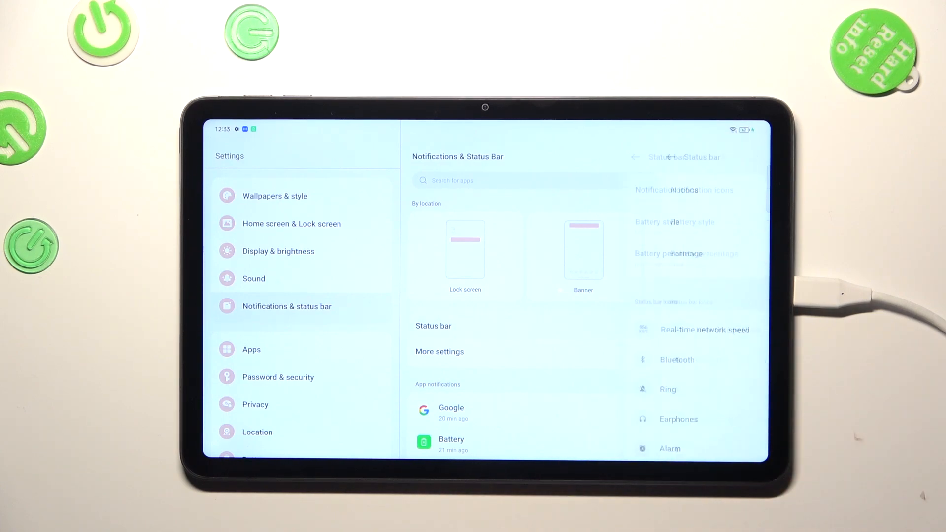
Choose where the battery percentage appears relative to the battery icon
{"action": "left_click", "coordinate": [434, 326]}
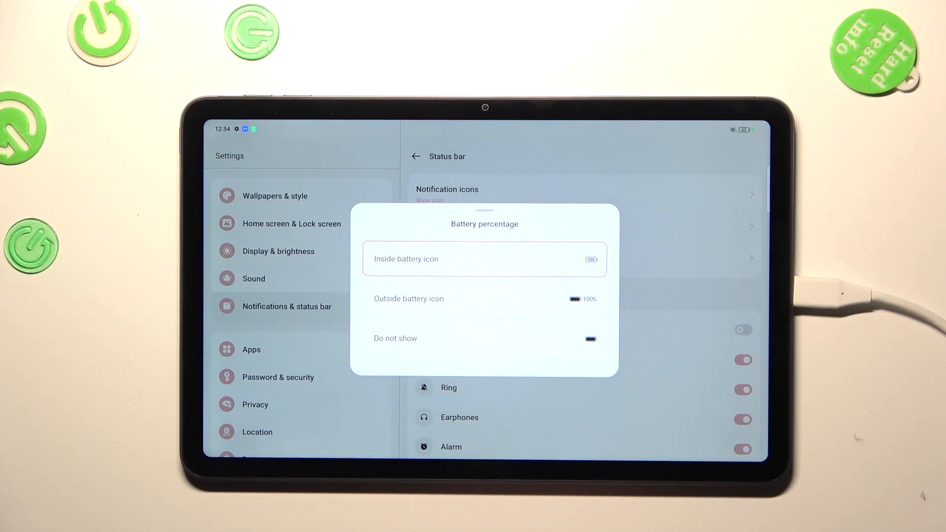
{"action": "left_click", "coordinate": [483, 338]}
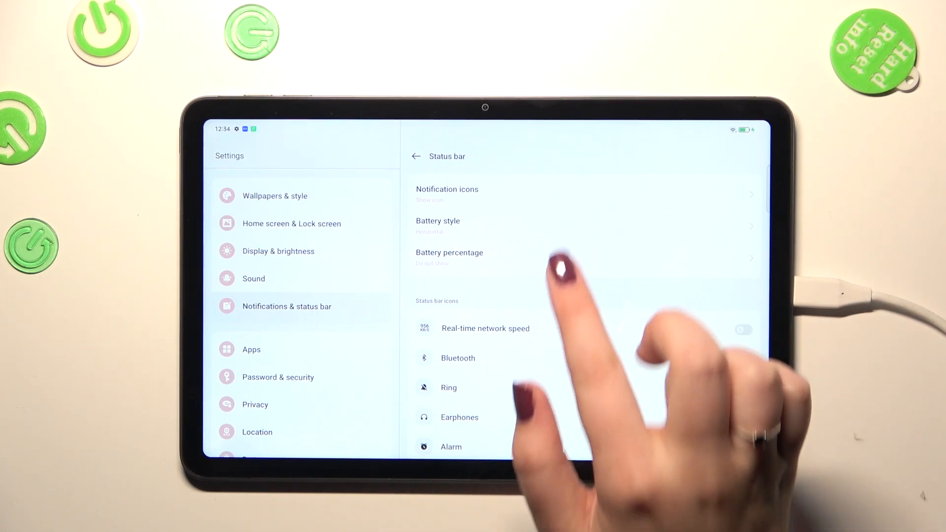
Pick a battery style and switch the Battery percentage toggle on so 65% shows
{"action": "left_click", "coordinate": [437, 227]}
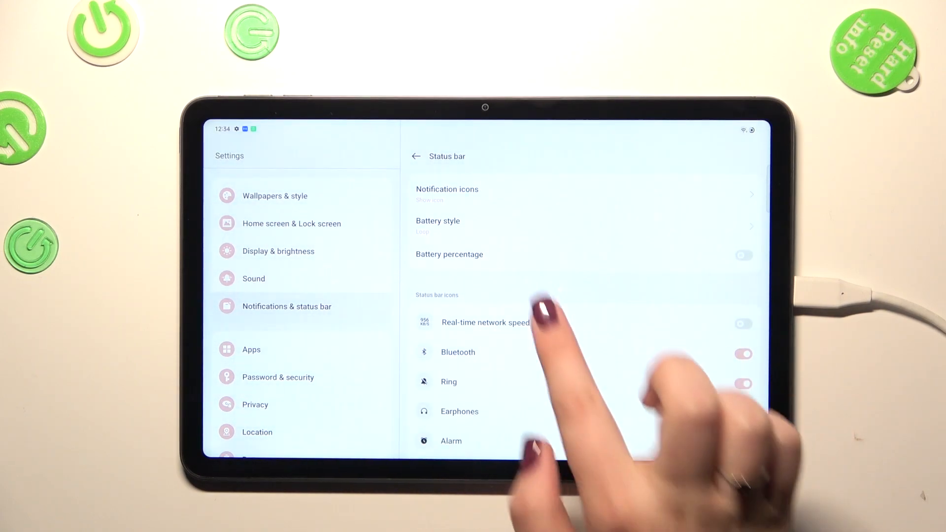
{"action": "left_click", "coordinate": [743, 254]}
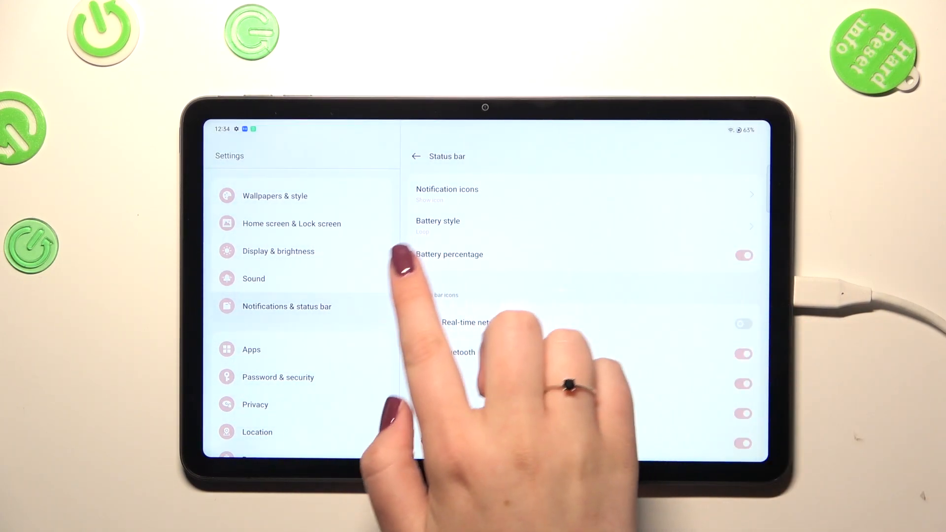